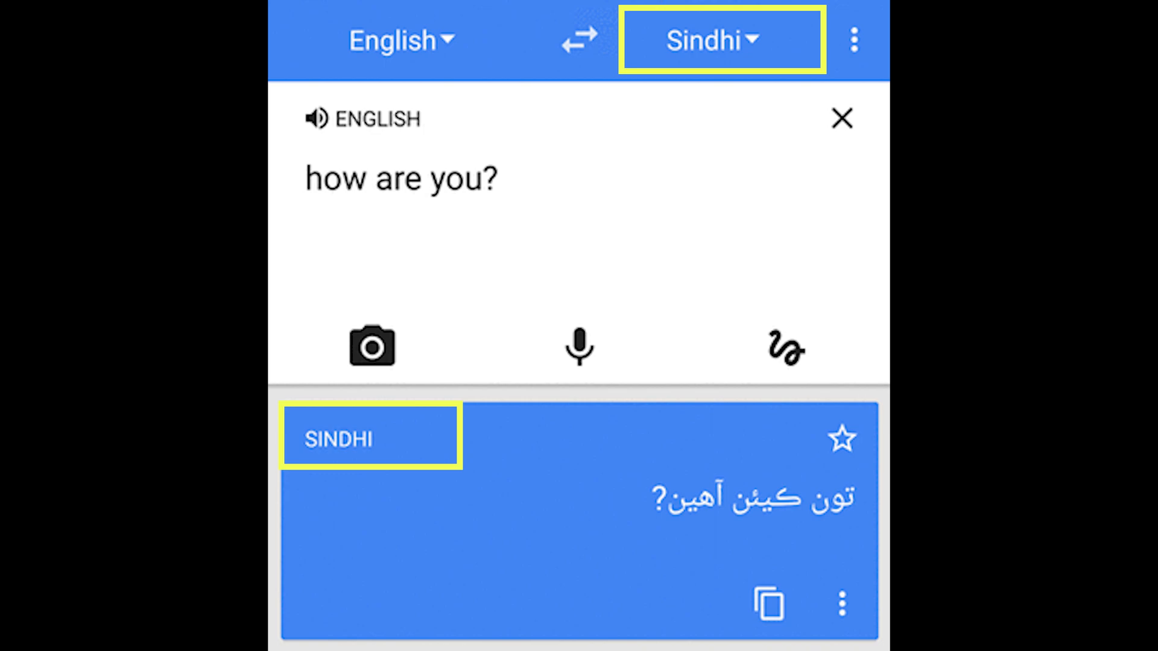
# Step: Switch the target language from Sindhi to Hawaiian, then to Corsican, yielding 'cumu si?'
pyautogui.click(721, 41)
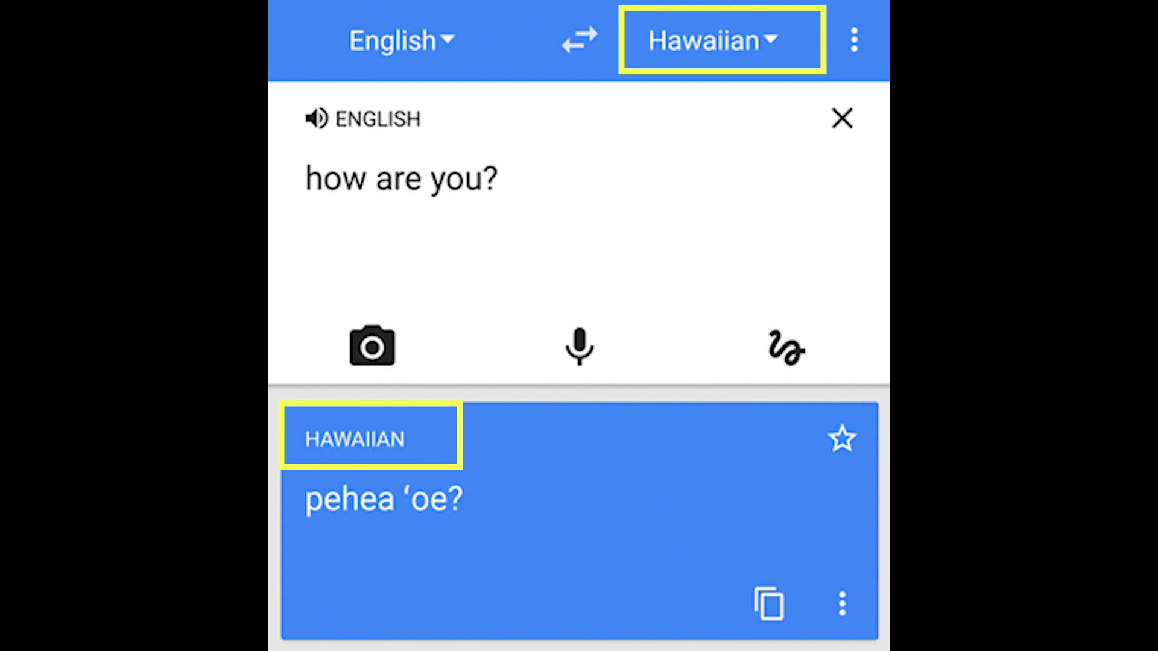
pyautogui.click(721, 39)
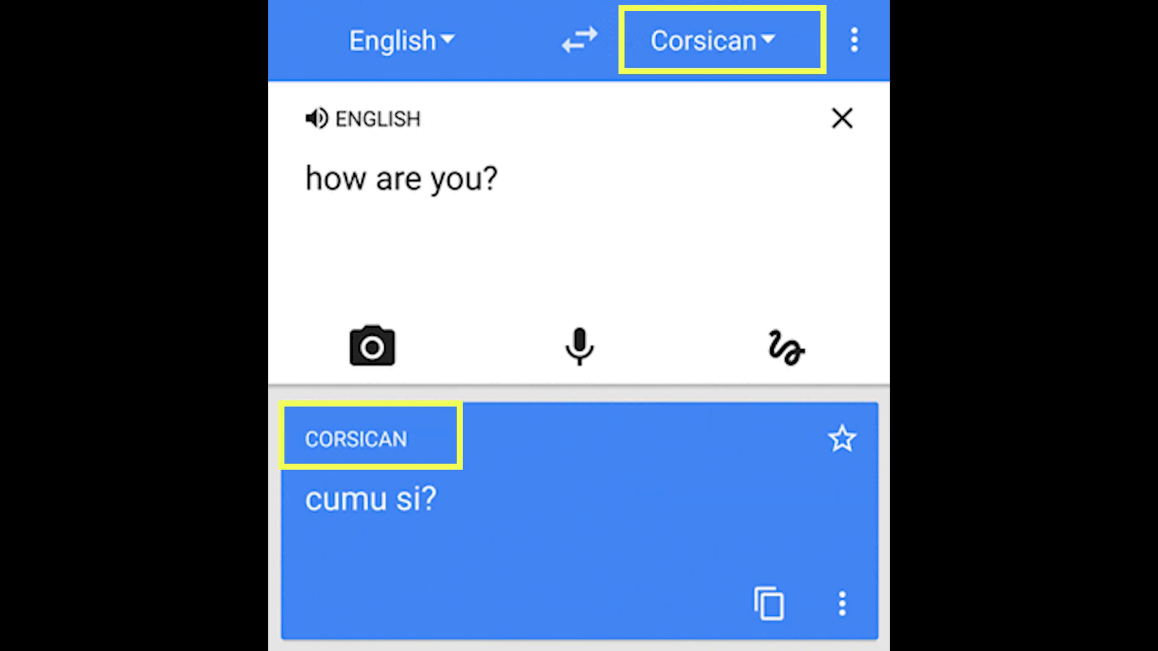